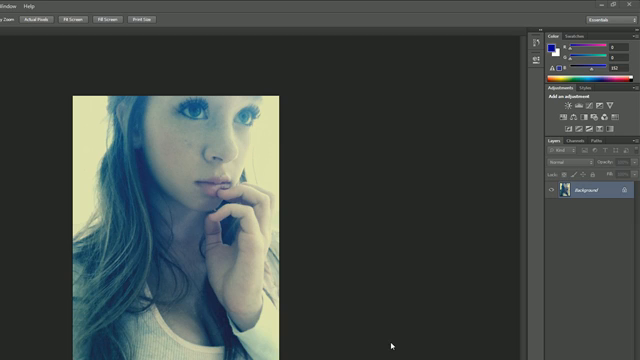
{"action": "mouse_move", "coordinate": [360, 268]}
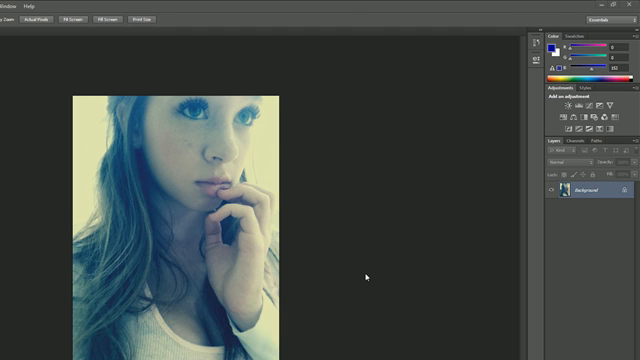
{"action": "mouse_move", "coordinate": [382, 270]}
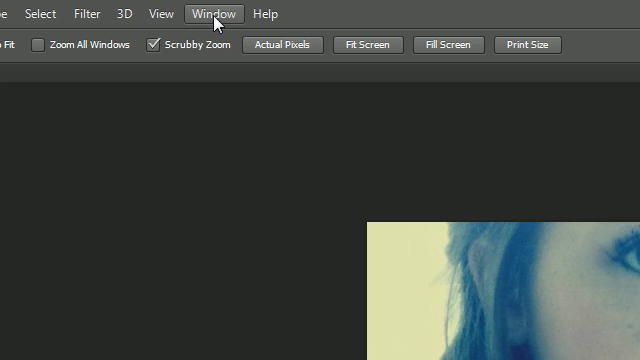
- Show the Navigator panel from the Window menu, revealing the portrait thumbnail
{"action": "left_click", "coordinate": [212, 12]}
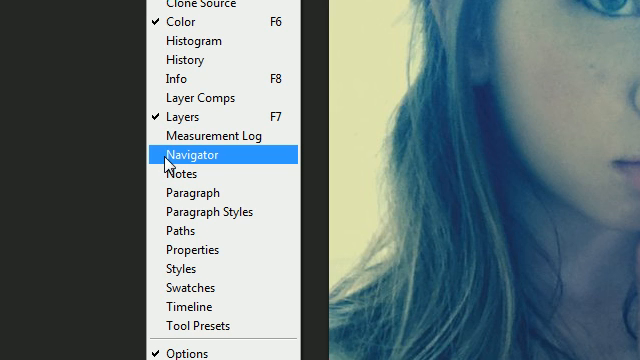
{"action": "left_click", "coordinate": [196, 156]}
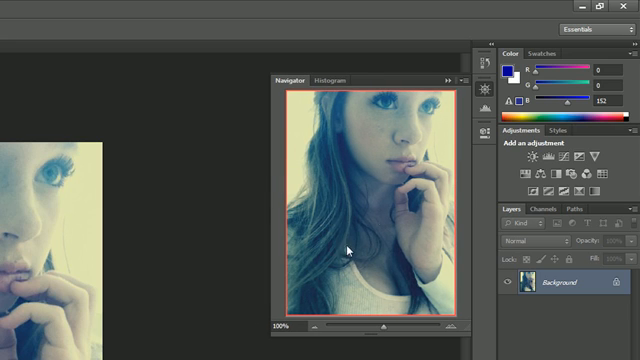
{"action": "mouse_move", "coordinate": [370, 332]}
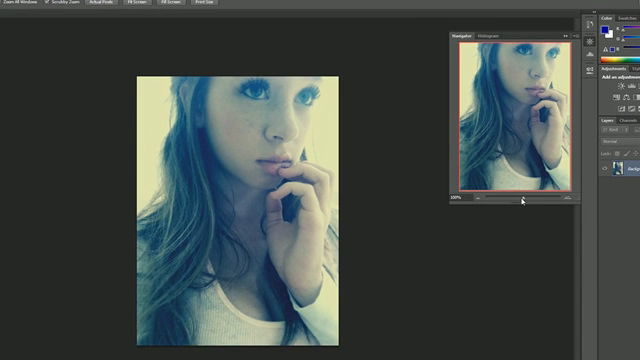
{"action": "mouse_move", "coordinate": [520, 198]}
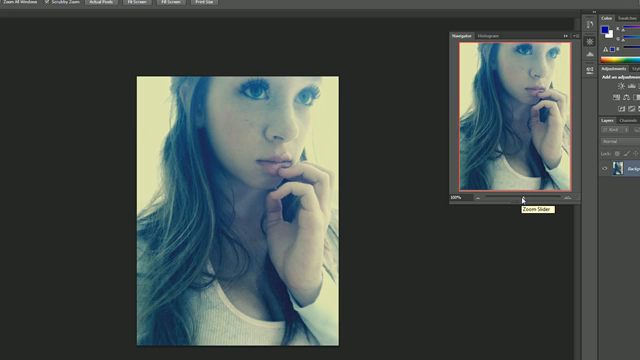
{"action": "mouse_move", "coordinate": [224, 150]}
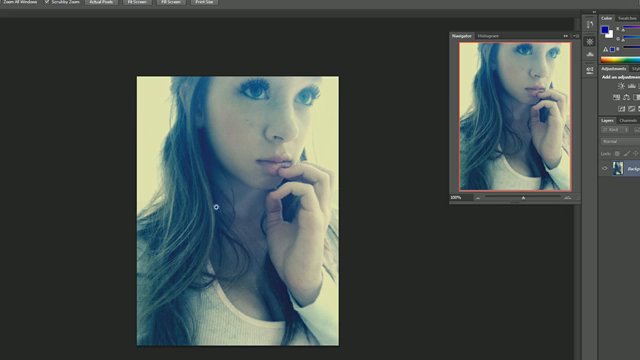
{"action": "mouse_move", "coordinate": [332, 208]}
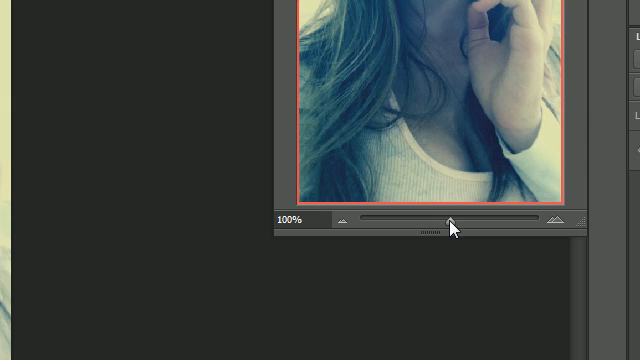
- Nudge the Navigator zoom slider in then back out, leaving the portrait near 66.67%
{"action": "left_click_drag", "start_coordinate": [450, 218], "coordinate": [456, 218]}
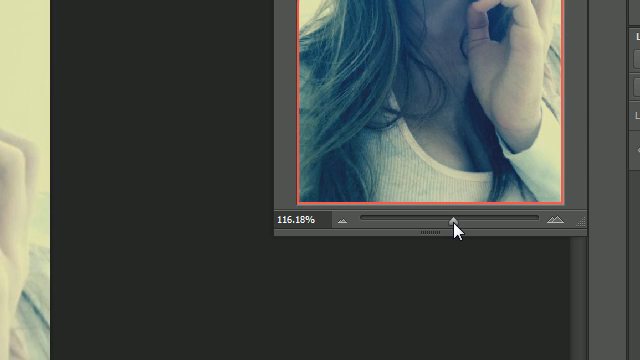
{"action": "left_click_drag", "start_coordinate": [456, 220], "coordinate": [444, 220]}
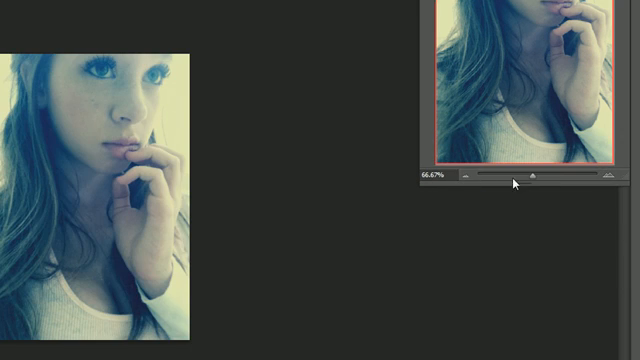
- Slide the Navigator zoom further out so the portrait shrinks to a tiny image
{"action": "left_click_drag", "start_coordinate": [498, 178], "coordinate": [532, 178]}
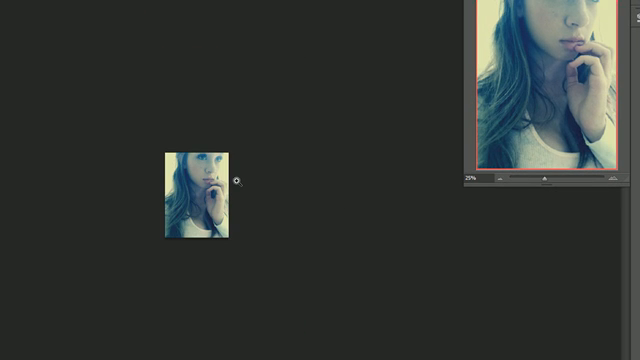
{"action": "mouse_move", "coordinate": [408, 190]}
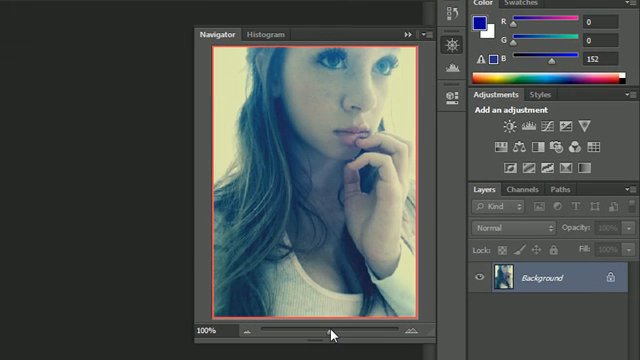
{"action": "mouse_move", "coordinate": [332, 336]}
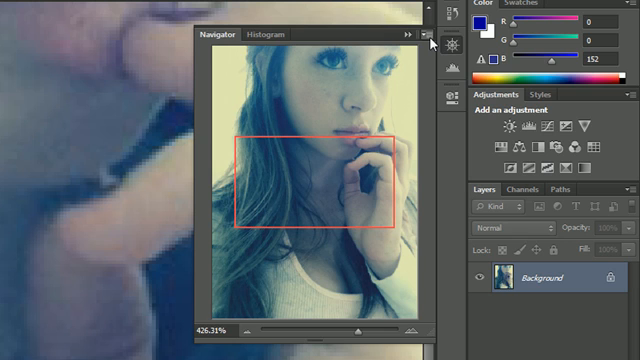
{"action": "mouse_move", "coordinate": [424, 40]}
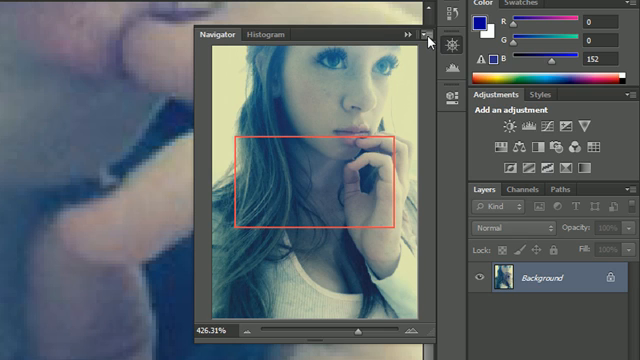
- Set the Navigator view box colour to a custom orange via Panel Options and the Color Picker
{"action": "left_click", "coordinate": [402, 36]}
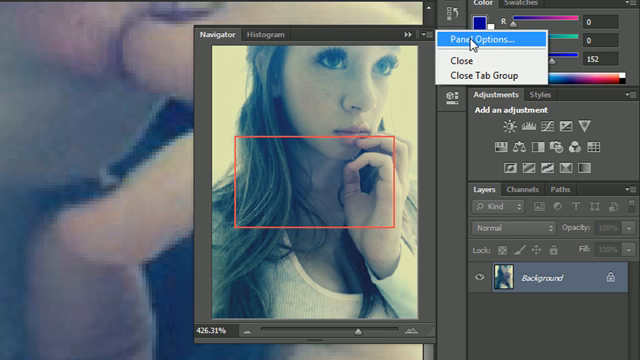
{"action": "left_click", "coordinate": [468, 38]}
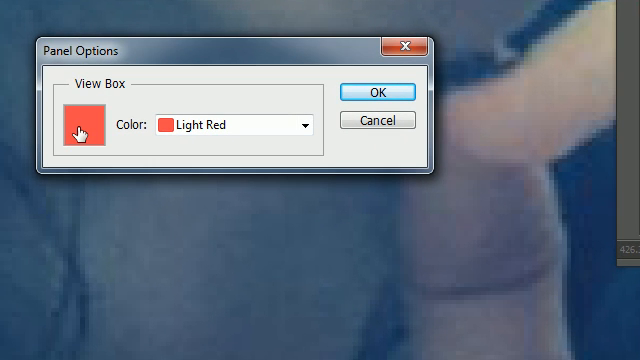
{"action": "left_click", "coordinate": [76, 122]}
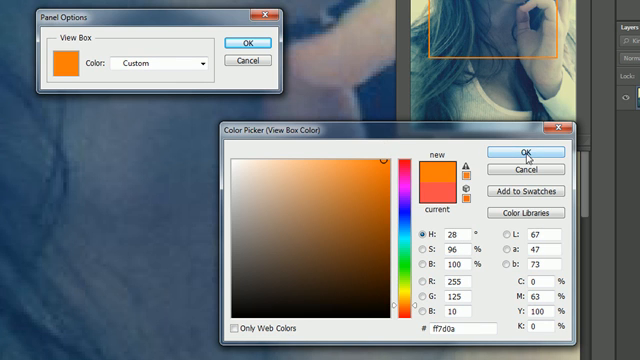
{"action": "left_click", "coordinate": [524, 152]}
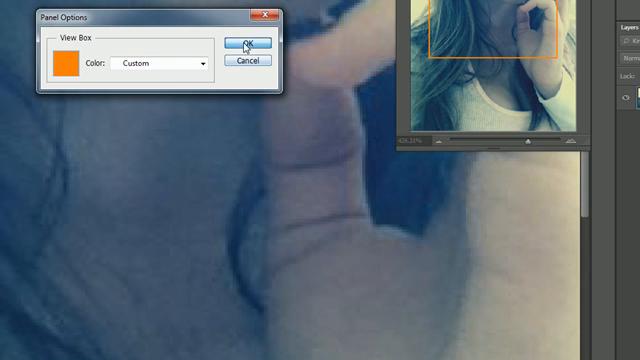
{"action": "left_click", "coordinate": [248, 40]}
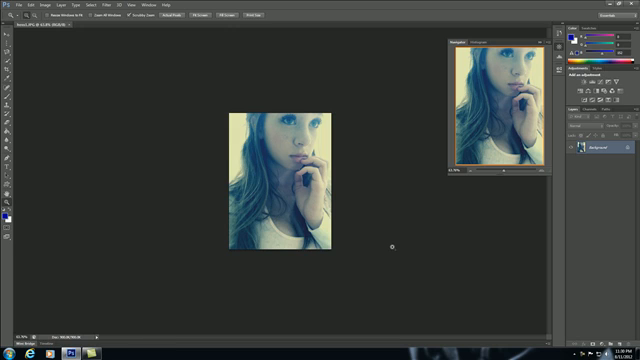
{"action": "mouse_move", "coordinate": [388, 244]}
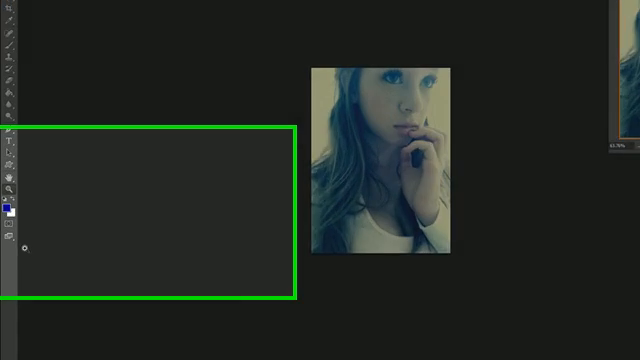
- Switch to Full Screen Mode With Menu Bar from the Screen Mode button, then reopen the choices
{"action": "left_click", "coordinate": [16, 232]}
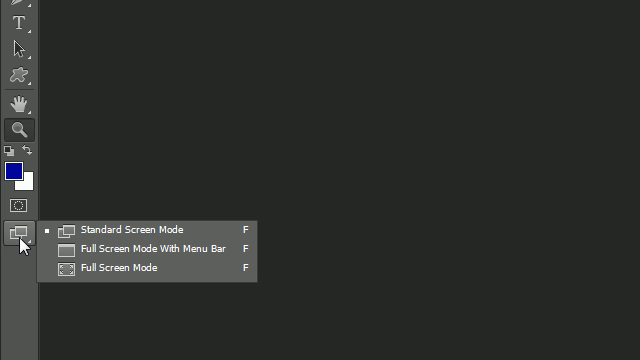
{"action": "mouse_move", "coordinate": [128, 224]}
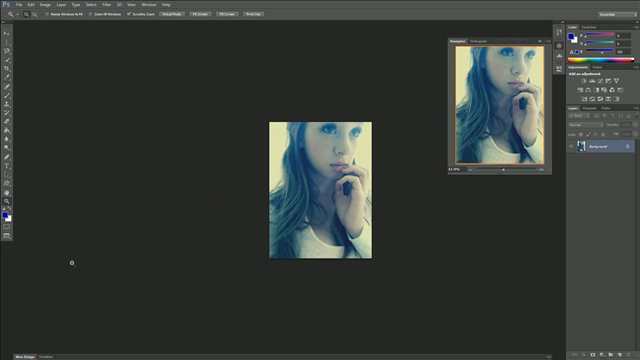
{"action": "mouse_move", "coordinate": [90, 256]}
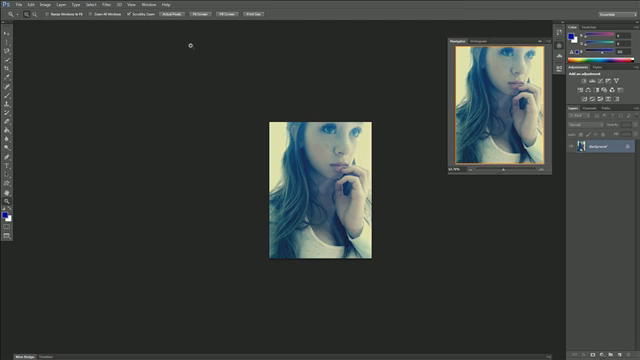
{"action": "left_click", "coordinate": [12, 148]}
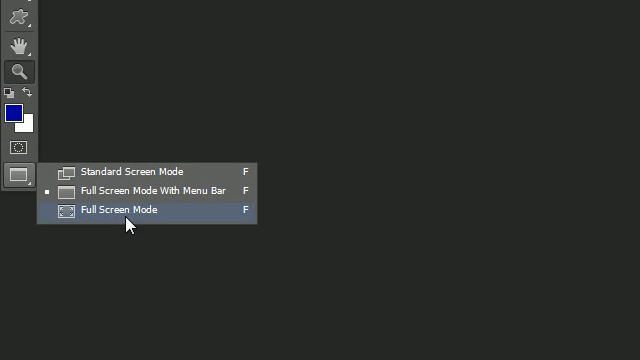